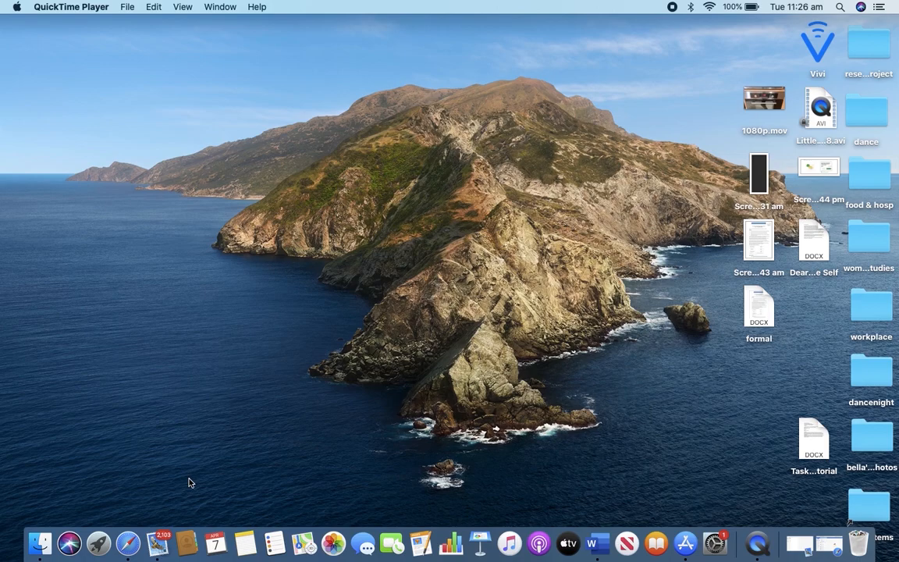
In Safari, search Google for 'web ex' in a new tab.
click(133, 541)
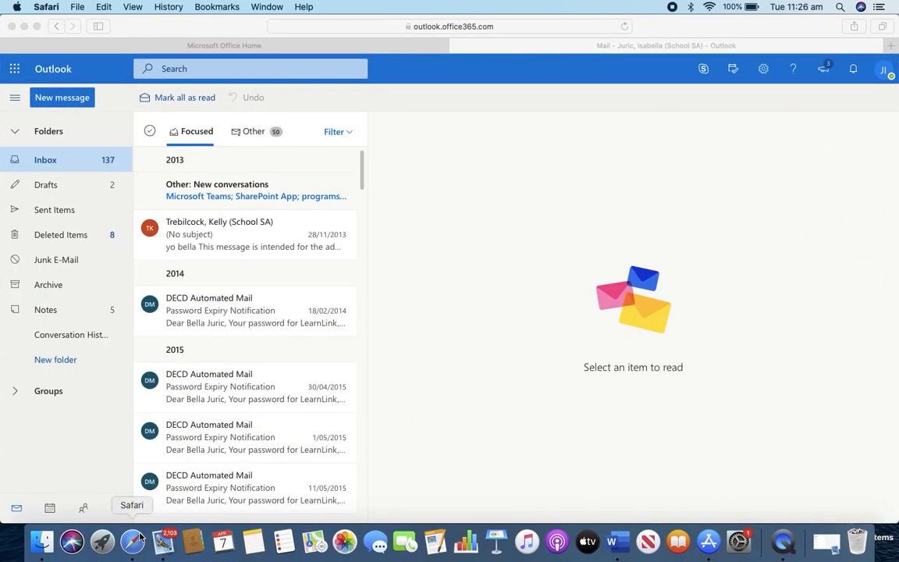
click(890, 45)
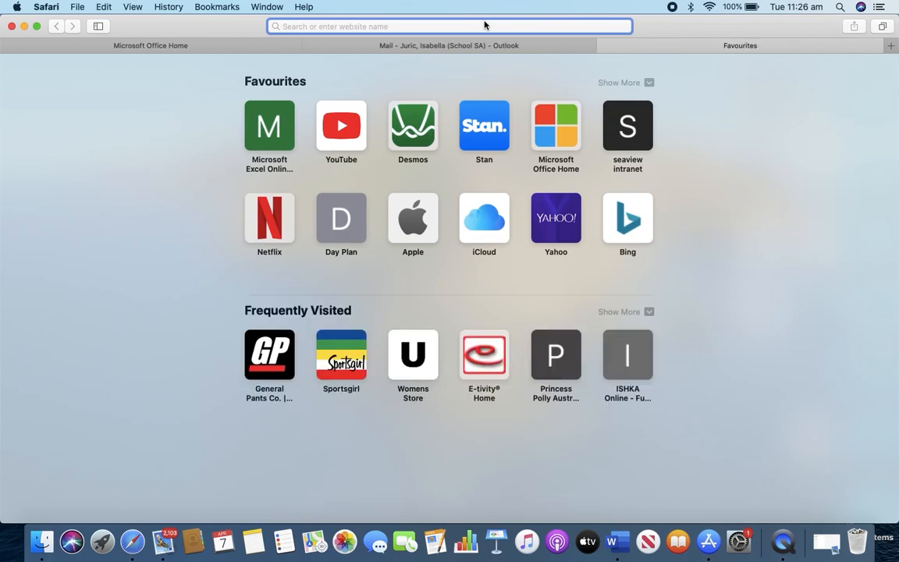
text(web)
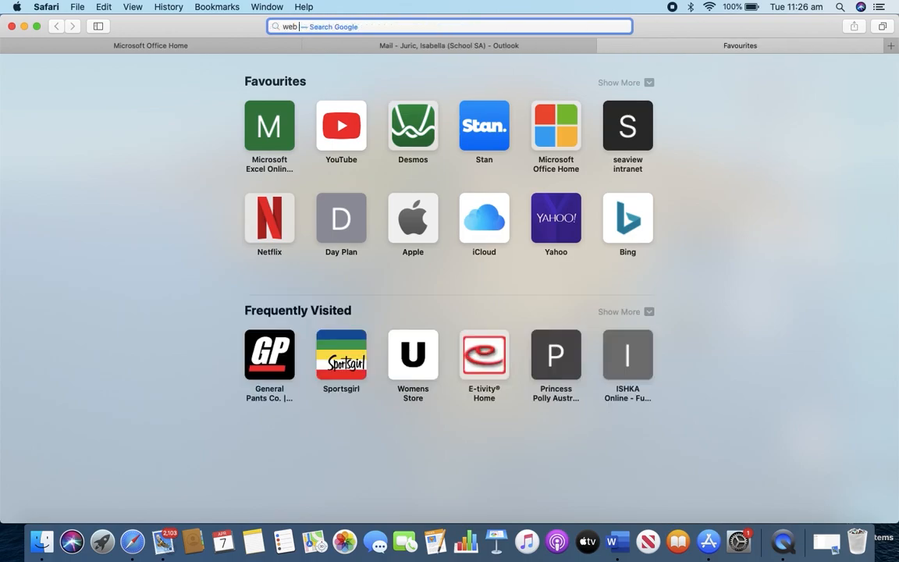
text(ex)
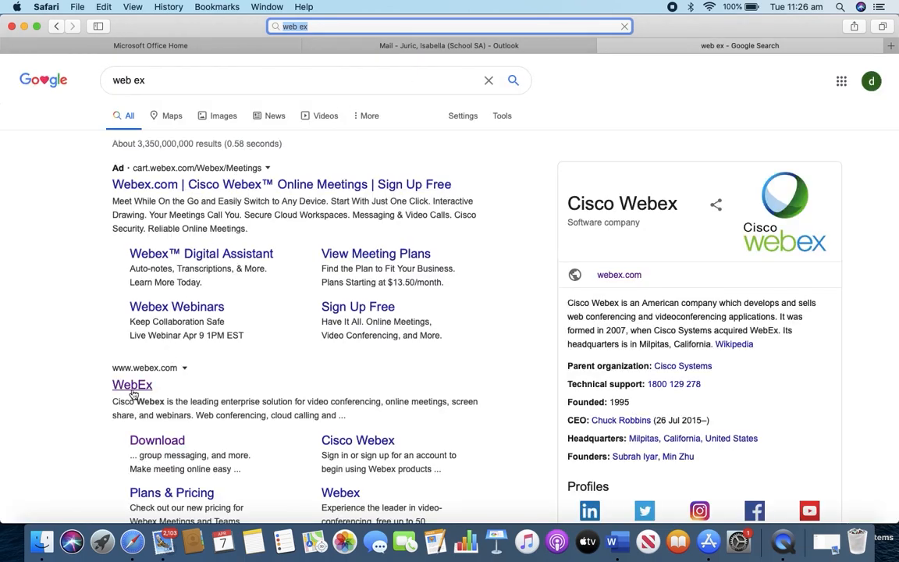
click(132, 385)
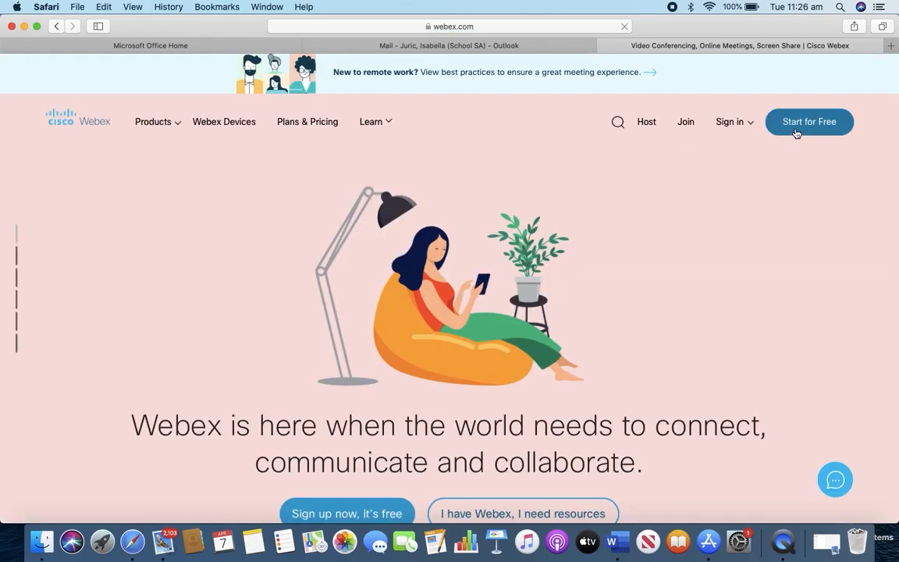
click(809, 121)
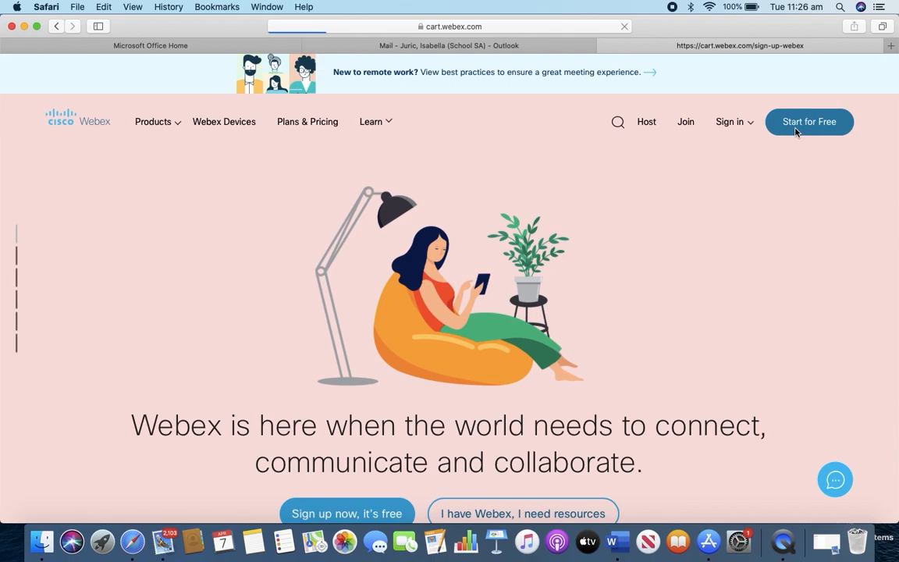
click(809, 122)
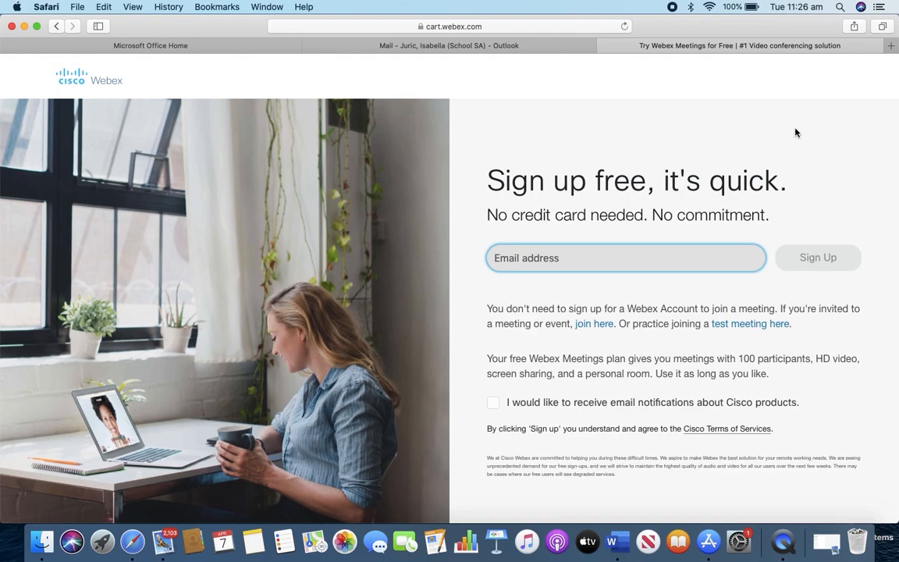
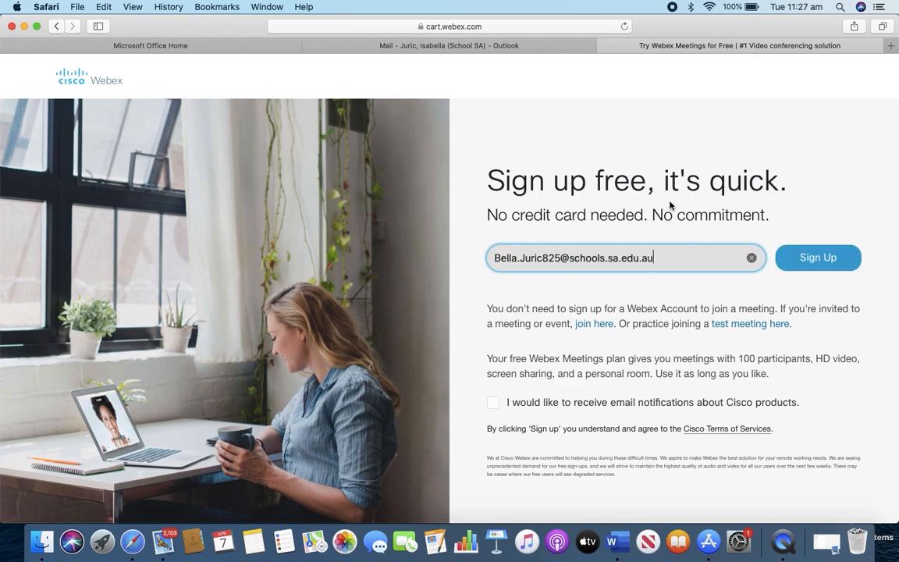
double_click(588, 258)
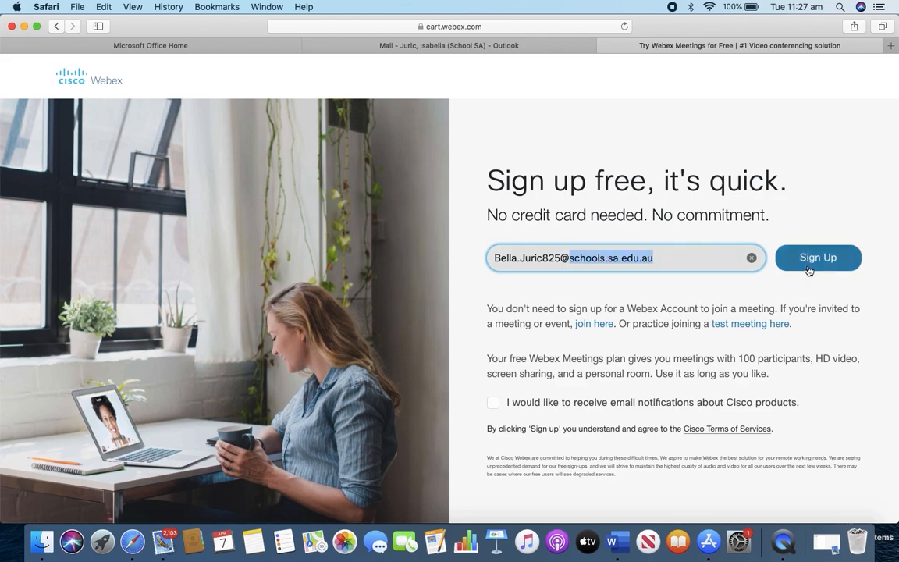
click(818, 258)
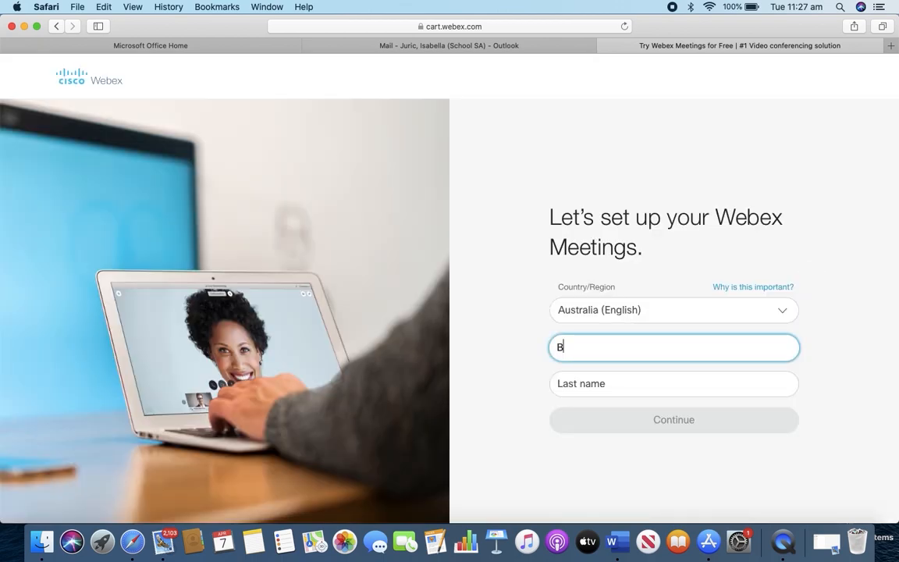
Complete the name fields (last name 'Ju…') and submit the setup form.
text(Juric)
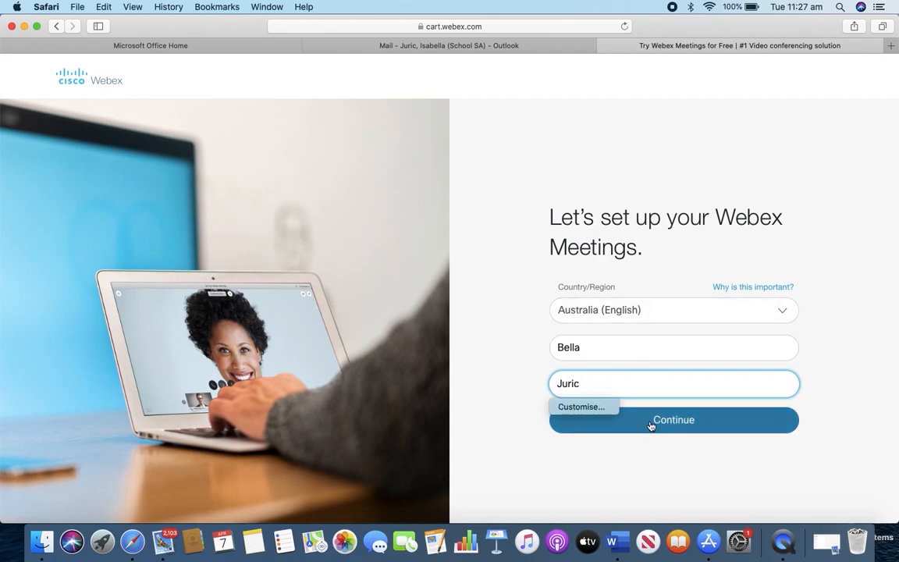
click(673, 420)
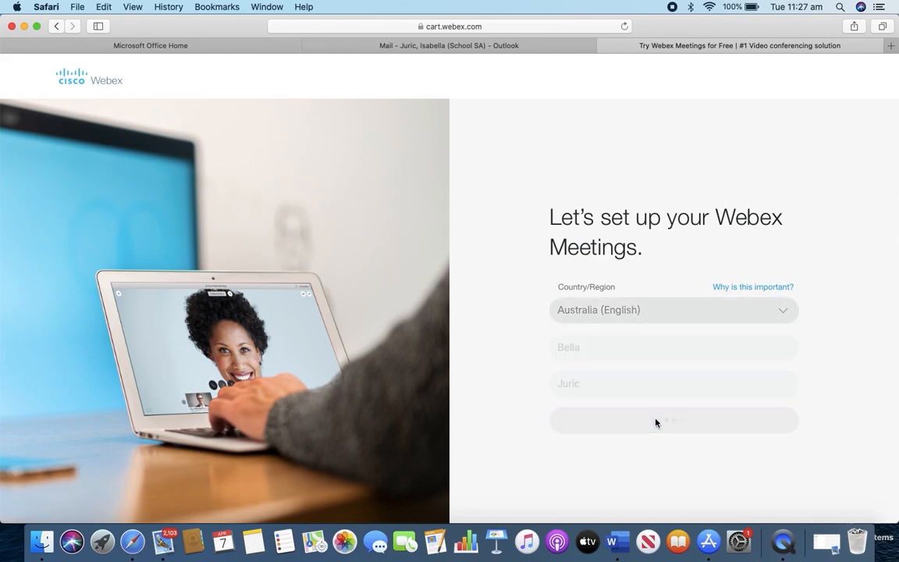
click(673, 421)
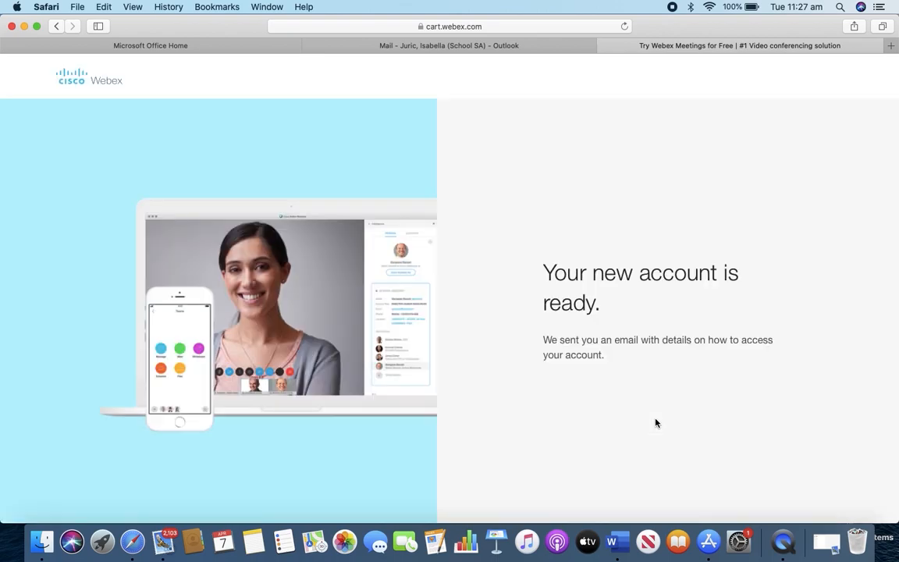
mouse_move(478, 73)
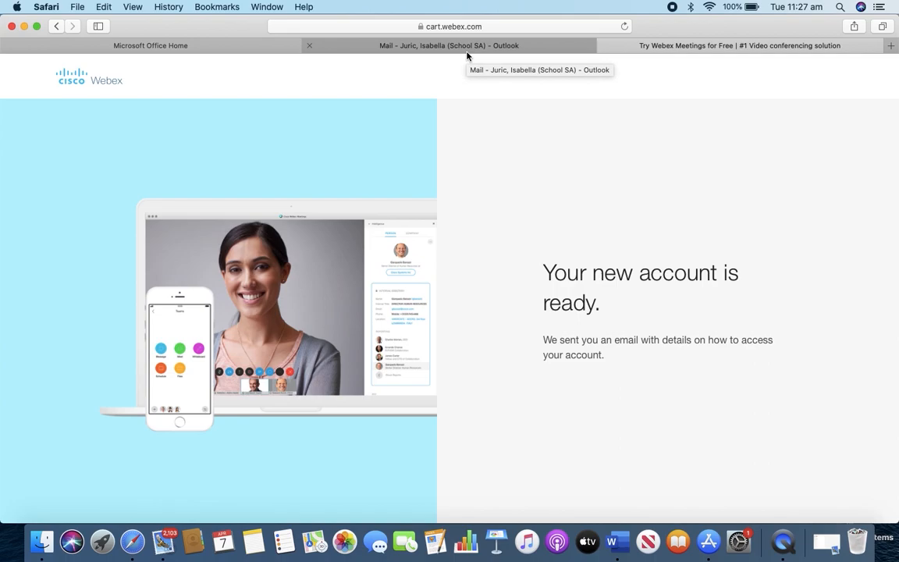
Open the 'Important: Your Cisco Webex account information' email under Outlook's Other tab.
click(448, 45)
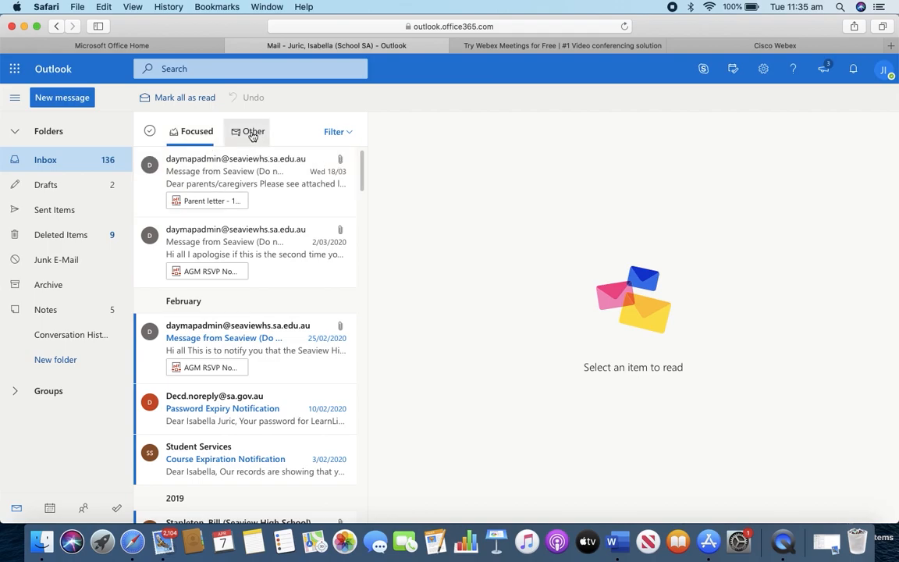
click(253, 131)
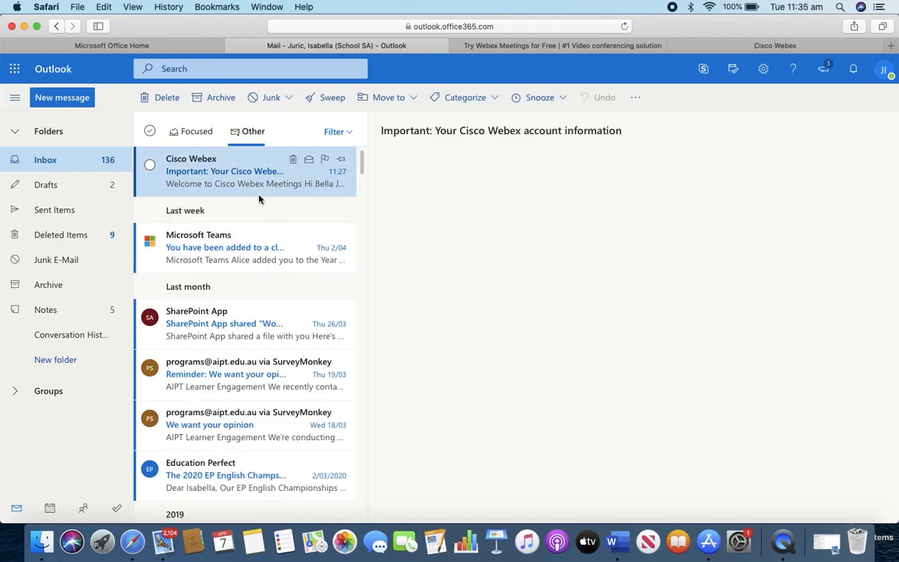
click(224, 171)
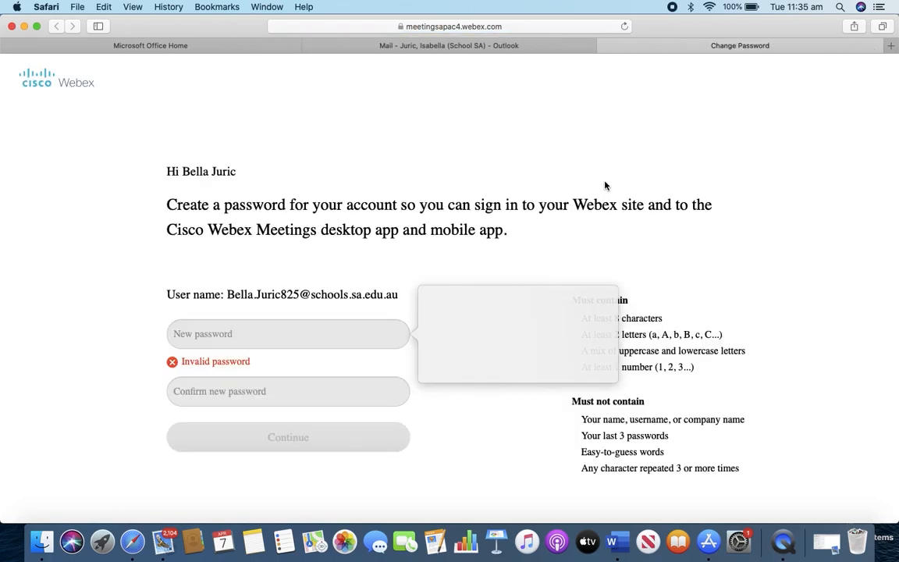
click(288, 333)
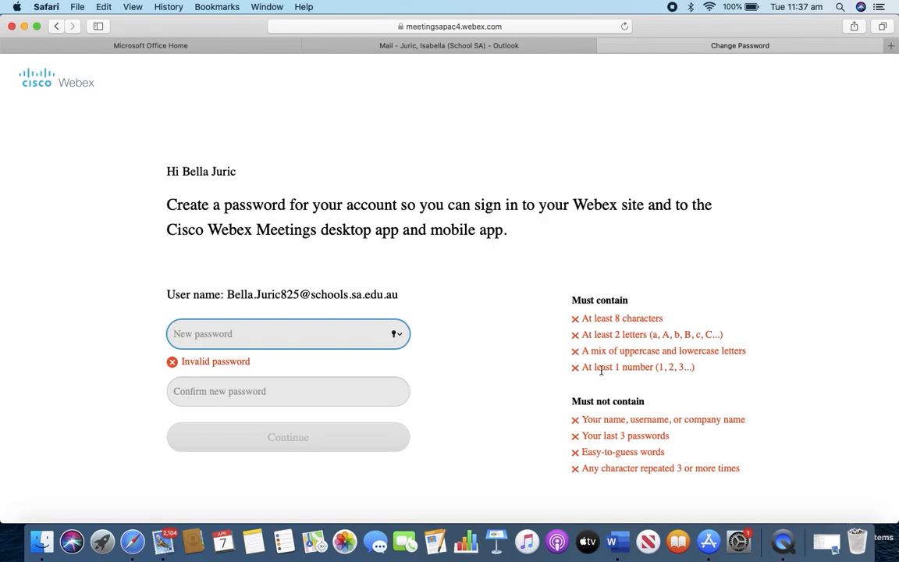
mouse_move(612, 452)
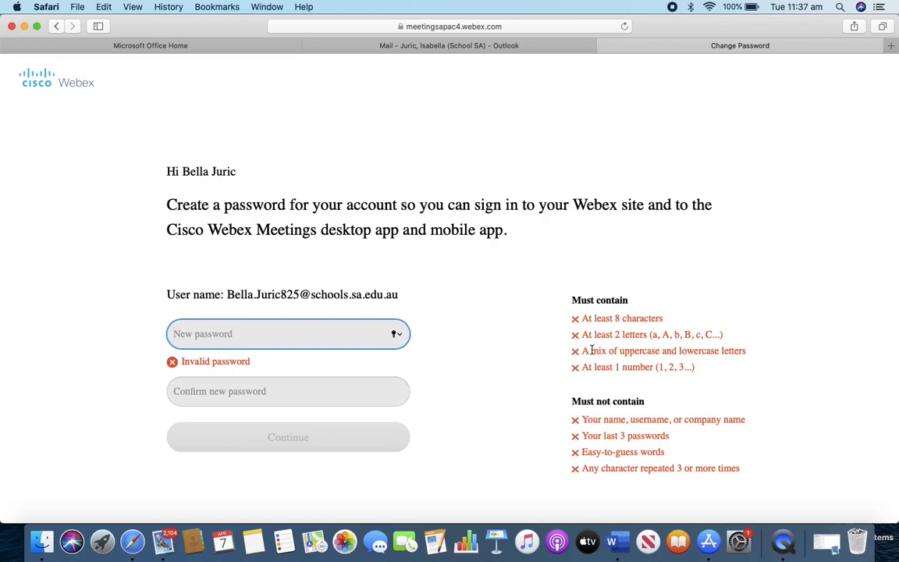
text(password)
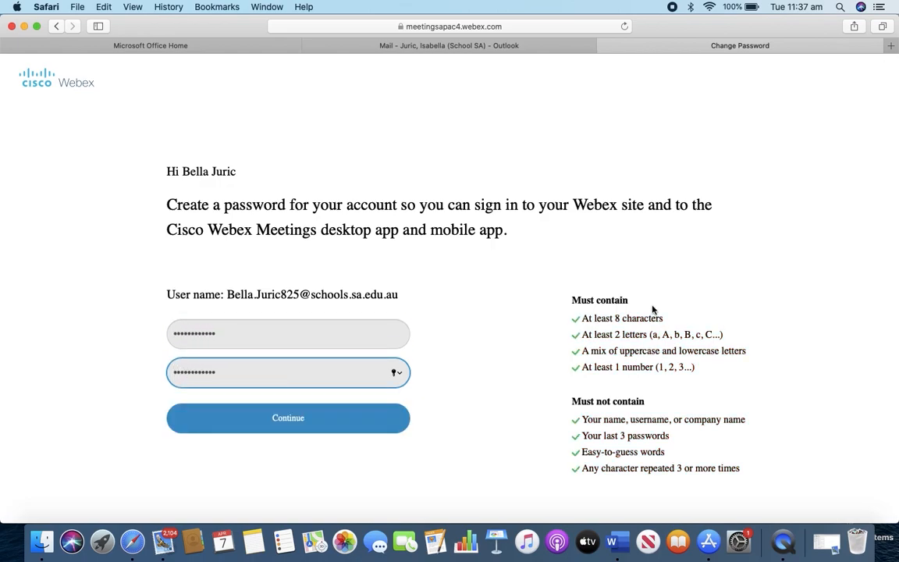
click(287, 417)
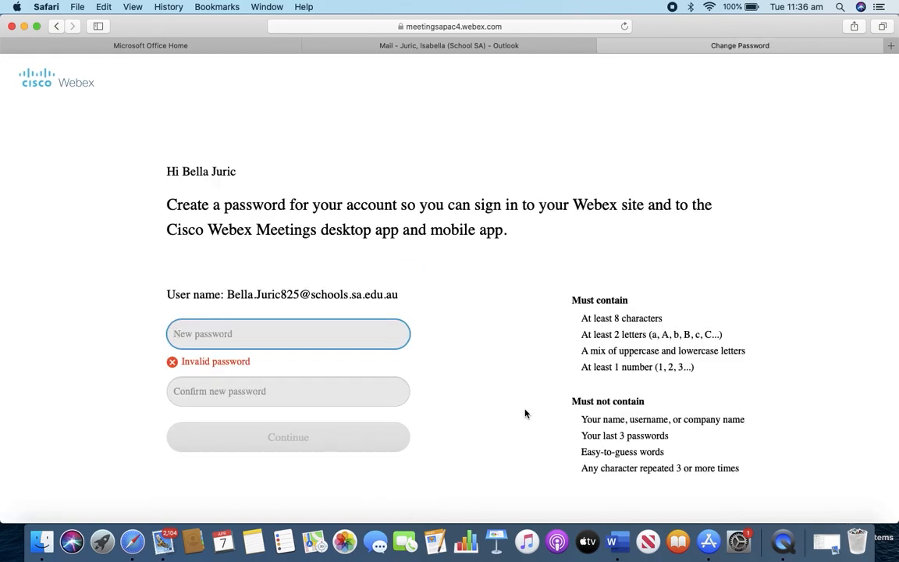
Re-enter the password, dismiss the error dialogs and decline saving it to the keychain.
text(••••)
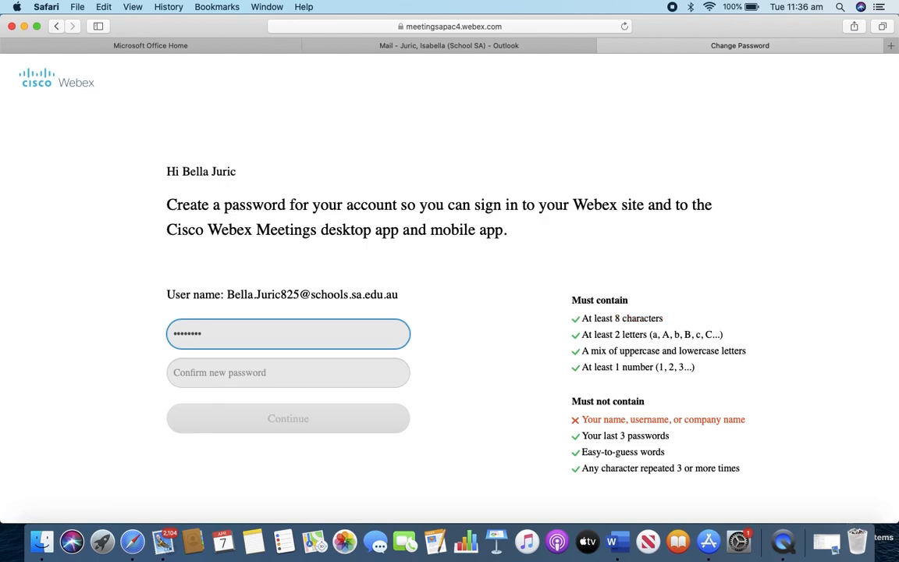
click(288, 419)
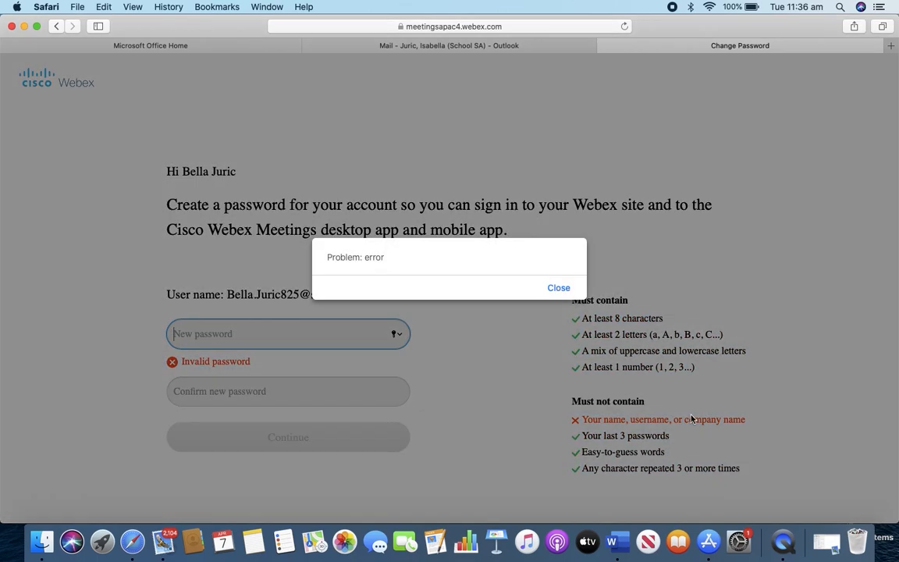
click(559, 287)
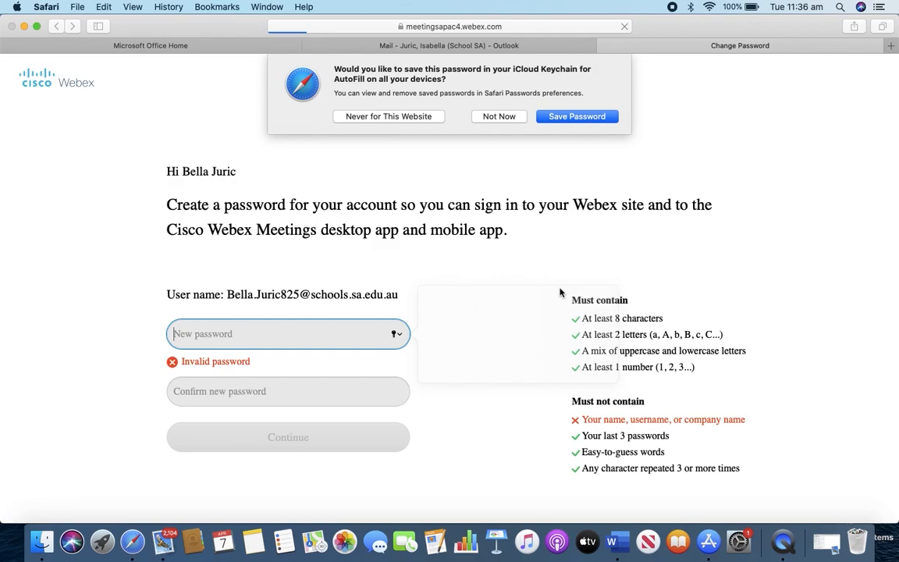
click(499, 116)
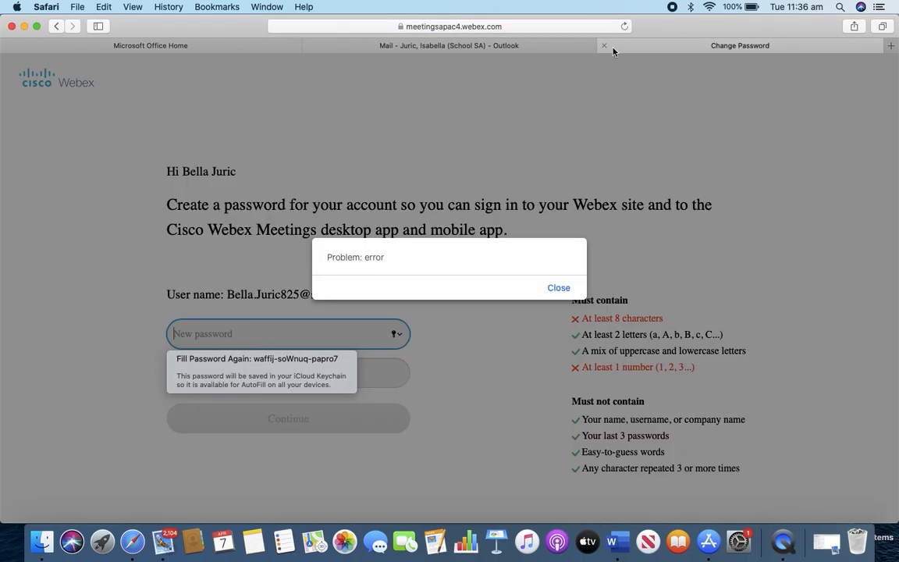
click(559, 287)
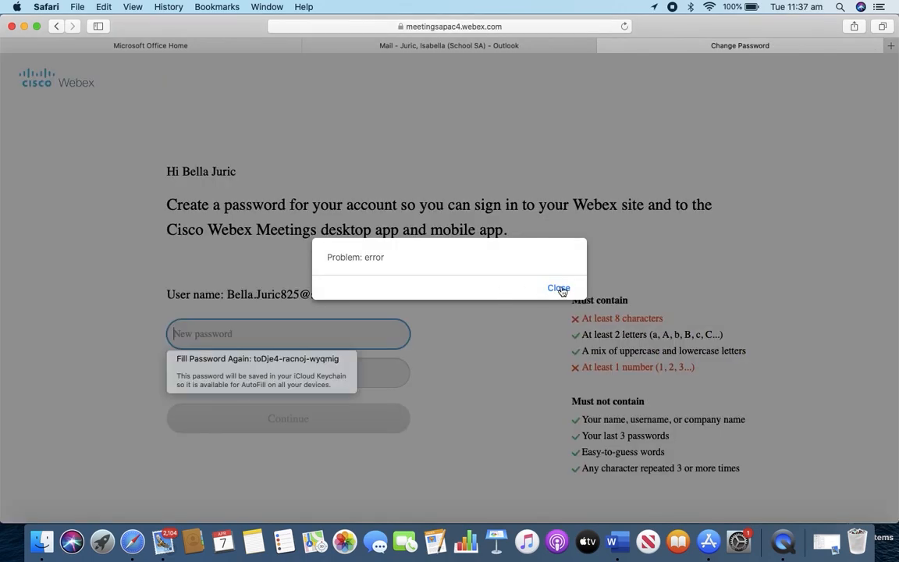
click(559, 288)
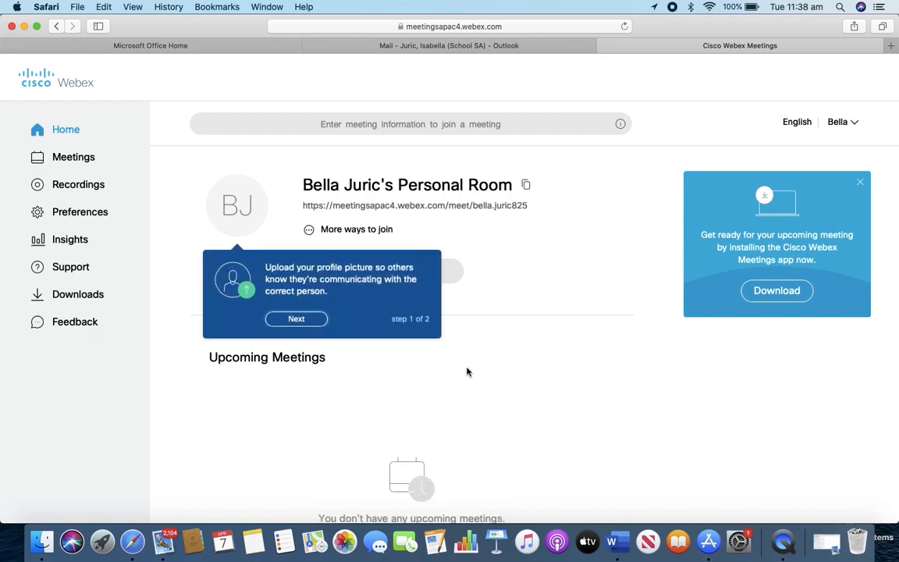
mouse_move(237, 214)
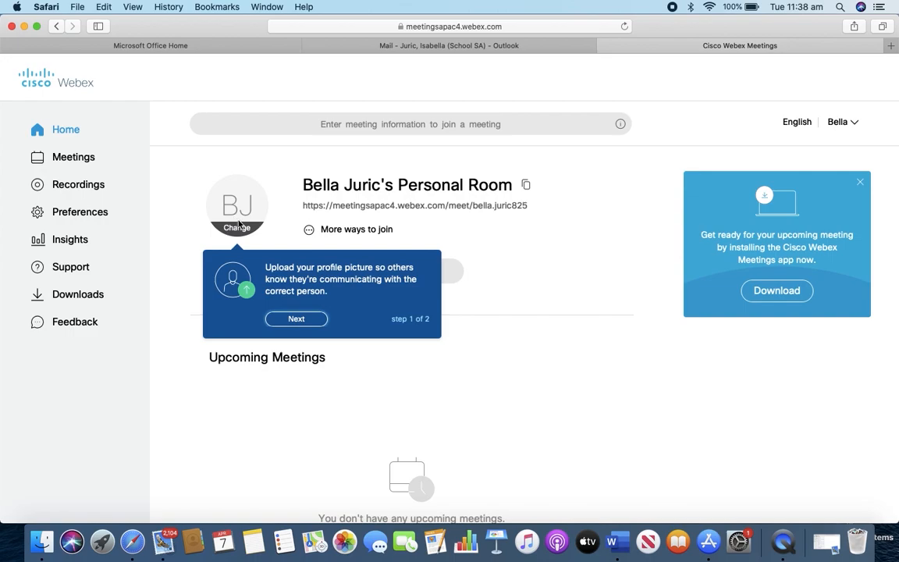
Clear the welcome tips, then download and allow the Webex.pkg installer.
click(296, 318)
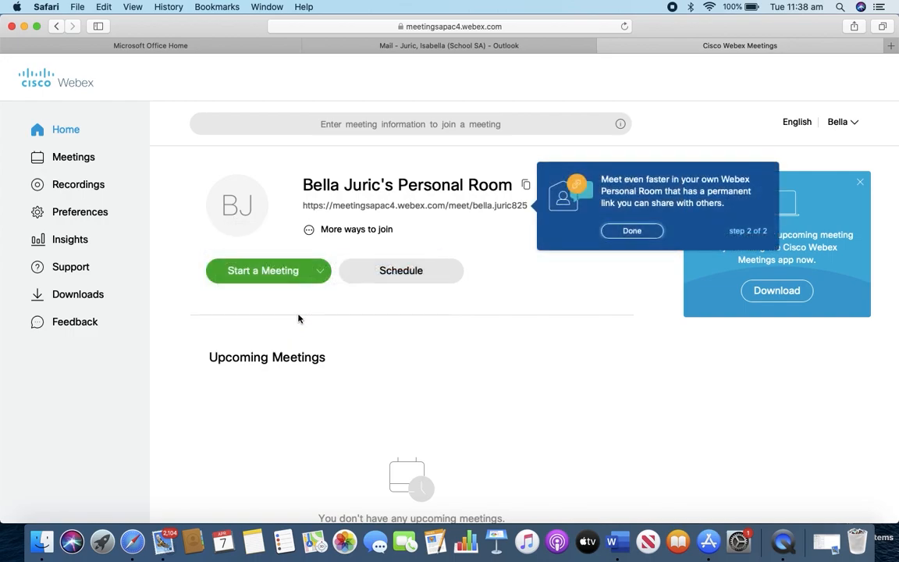
click(631, 231)
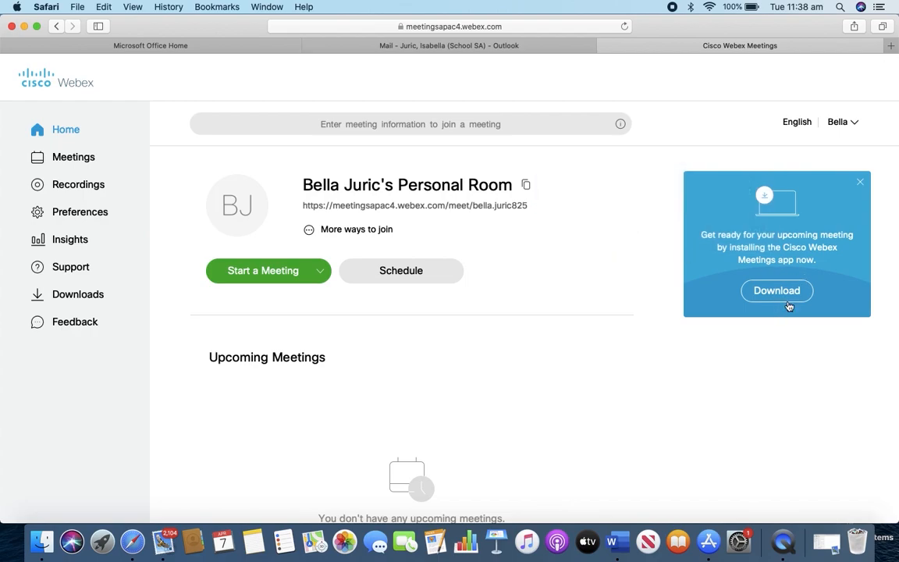
click(776, 290)
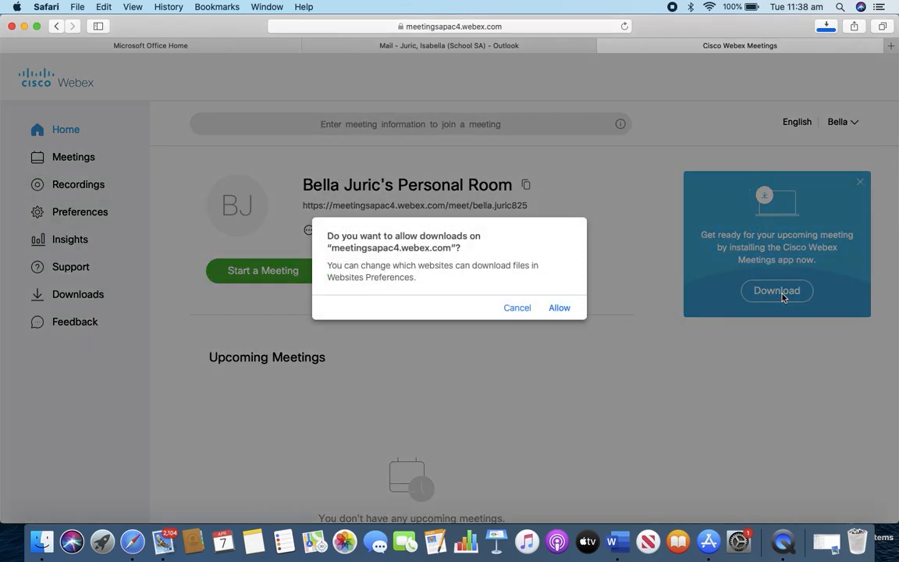
click(559, 308)
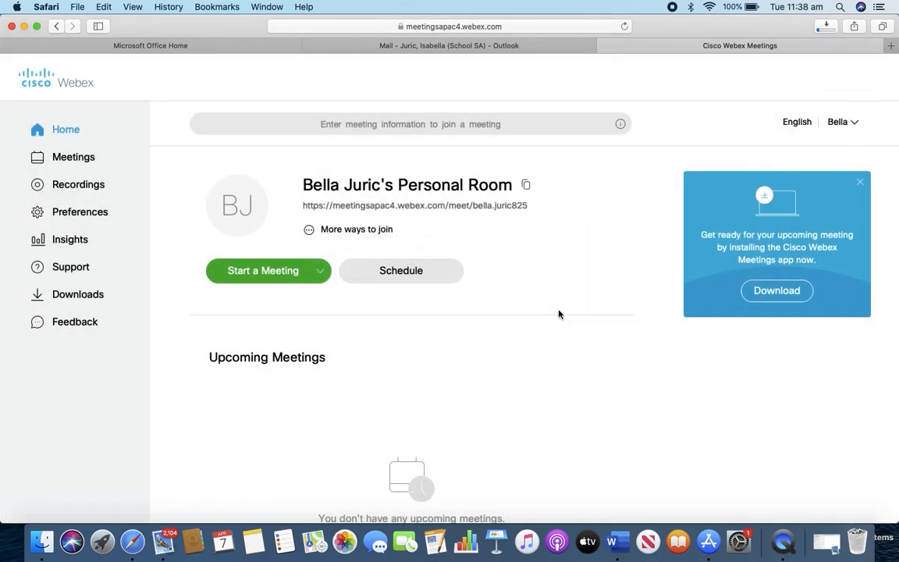
click(826, 27)
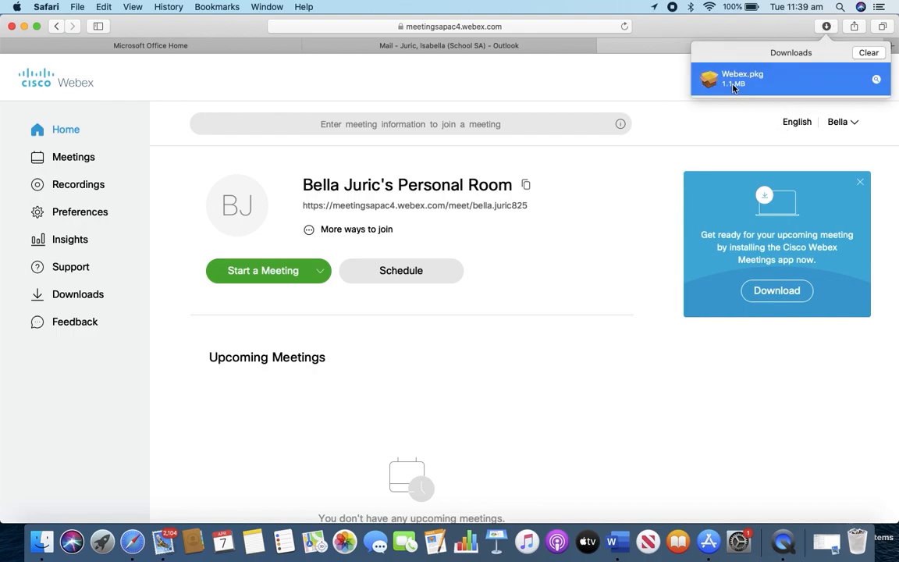
mouse_move(696, 268)
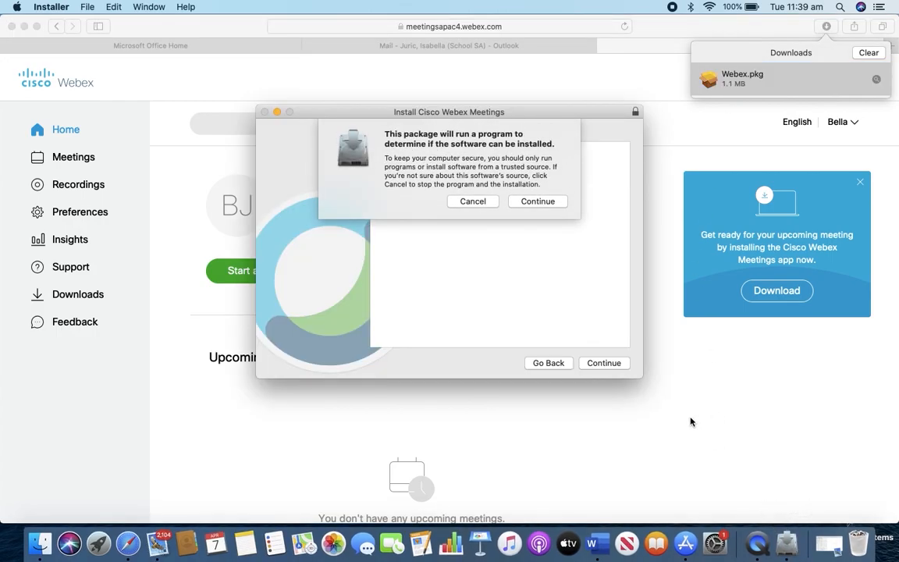
mouse_move(536, 207)
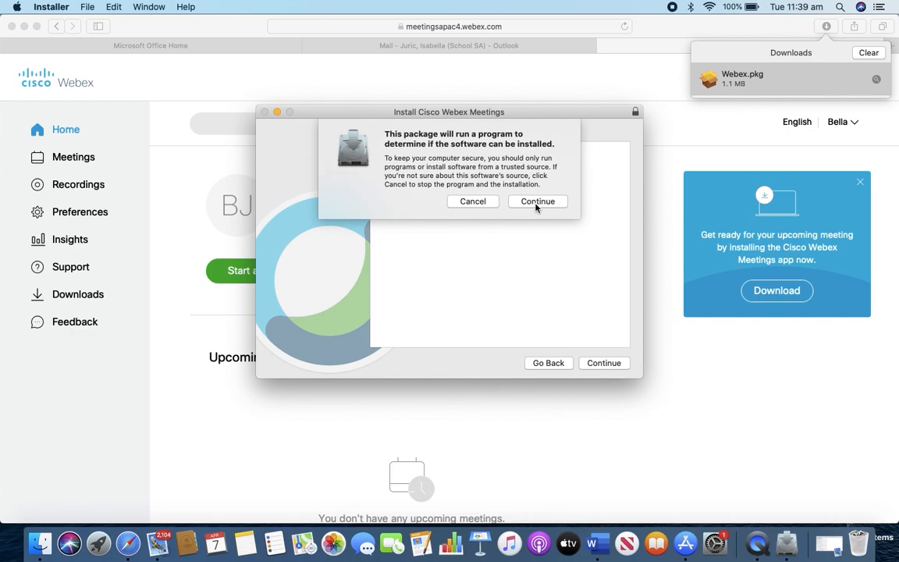
Continue past the pre-install check and close Webex setup once it completes.
click(538, 201)
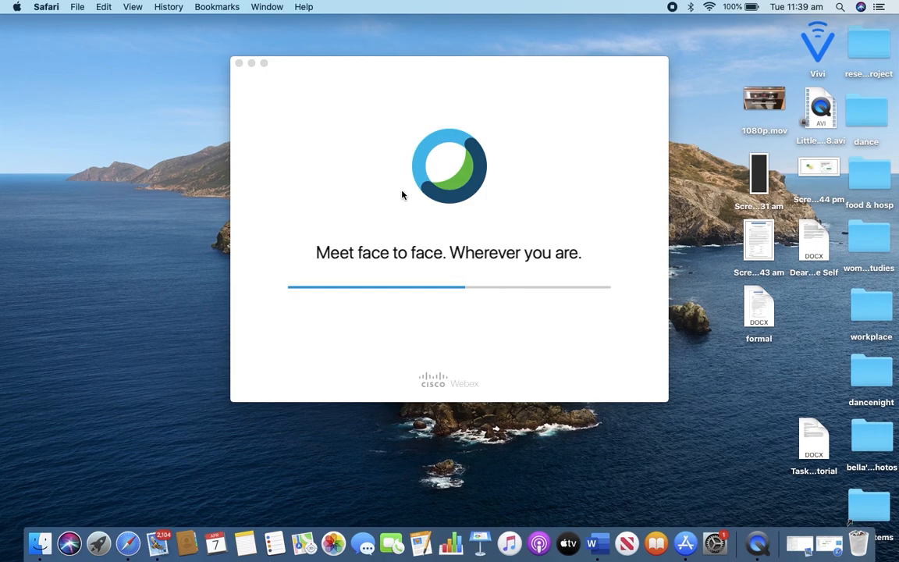
mouse_move(594, 187)
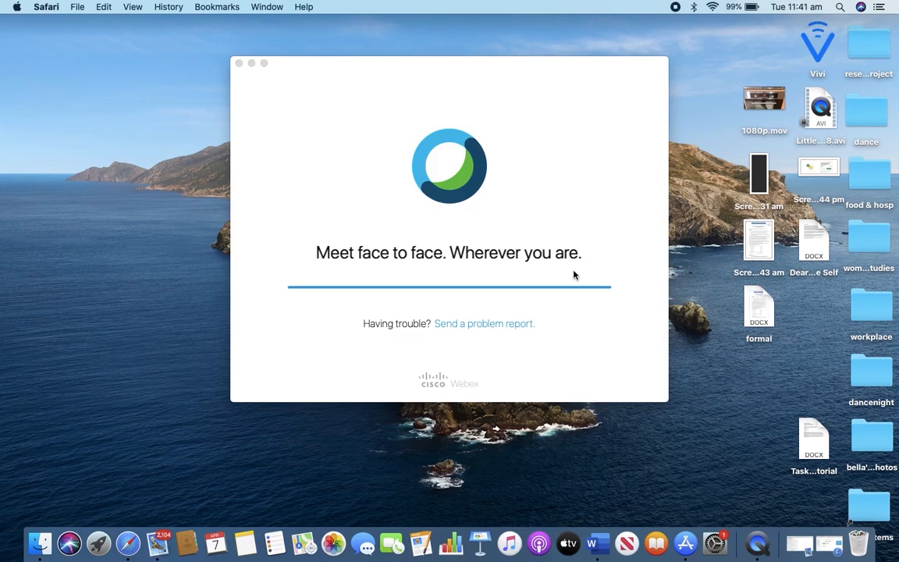
mouse_move(441, 354)
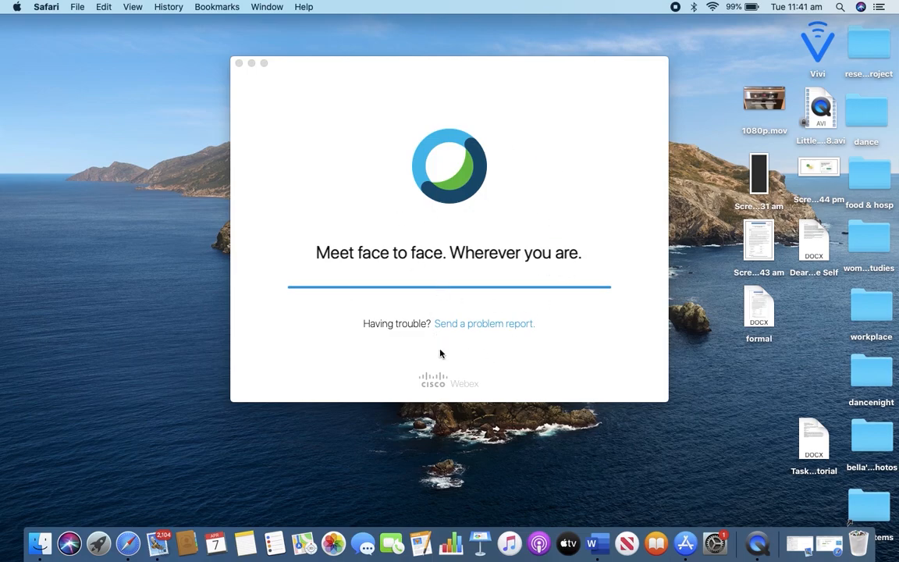
click(238, 63)
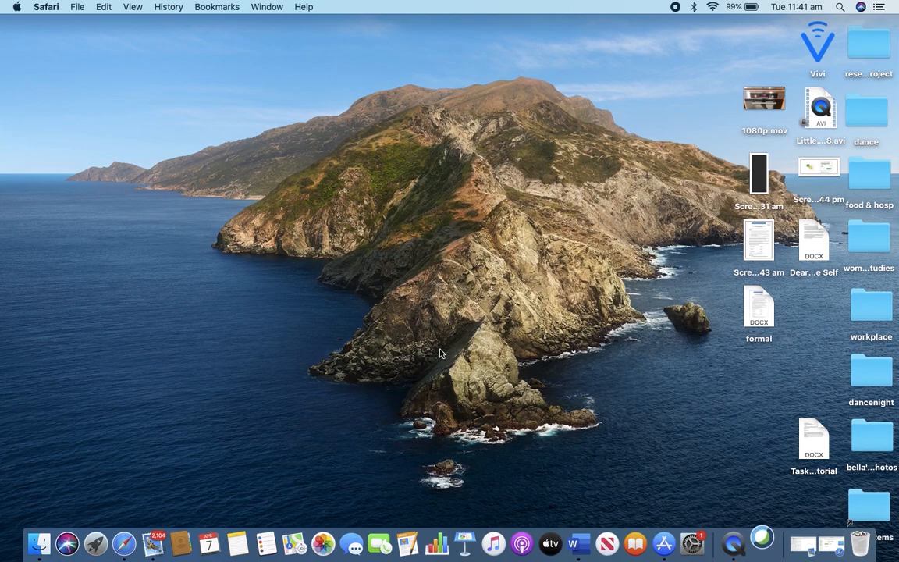
mouse_move(762, 542)
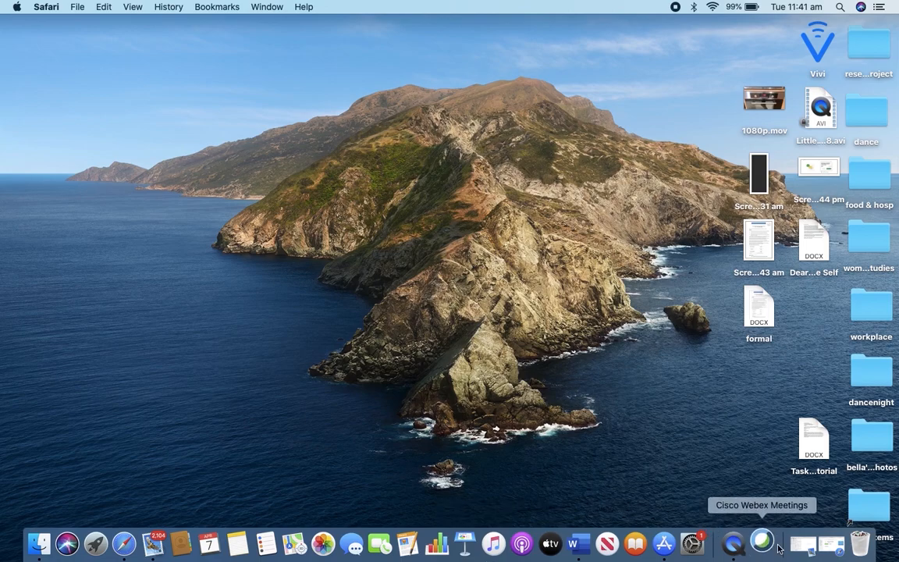
Launch Cisco Webex Meetings from the Dock and move its window right.
click(762, 542)
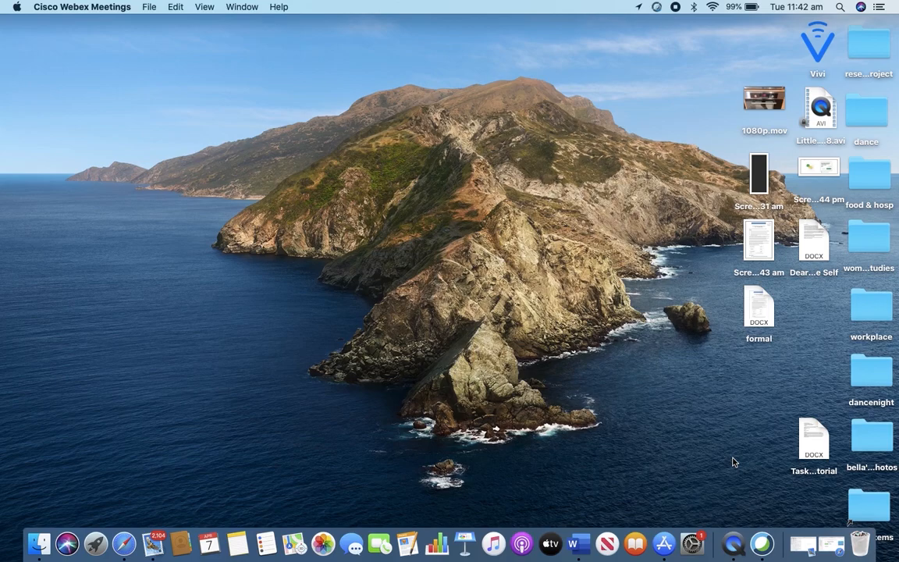
mouse_move(761, 544)
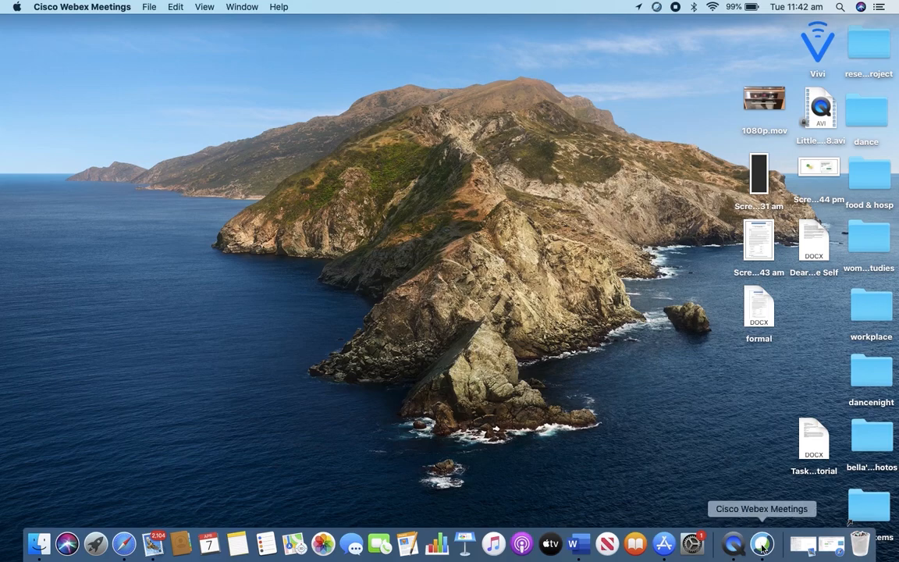
click(762, 544)
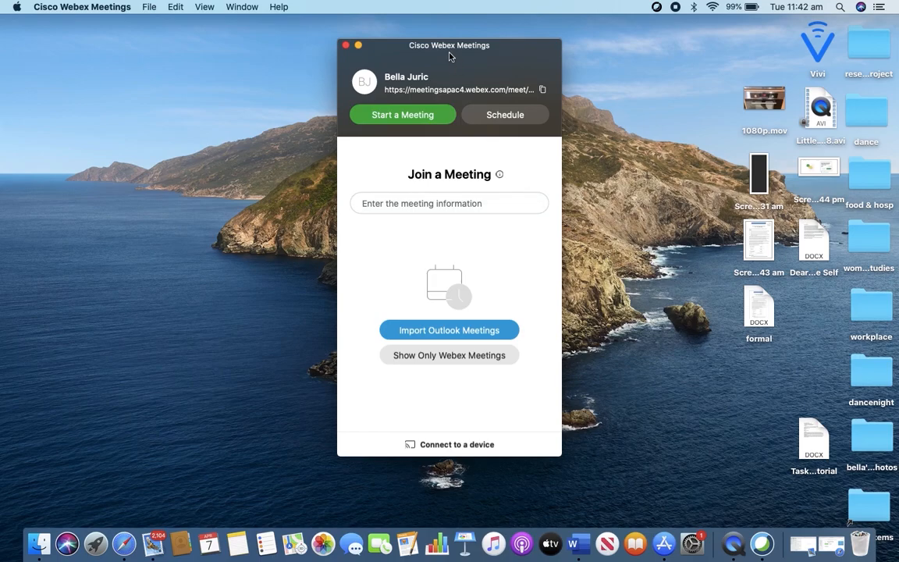
drag(449, 44, 532, 46)
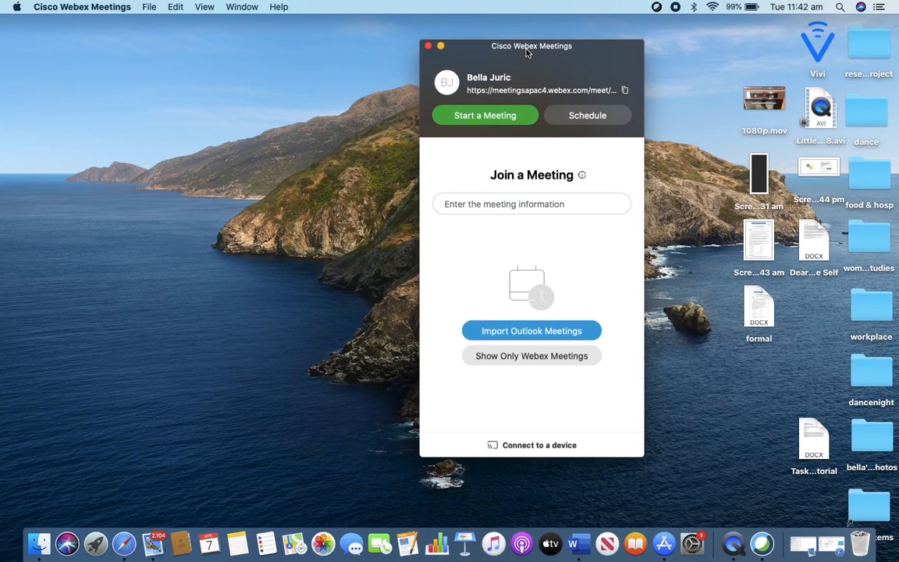